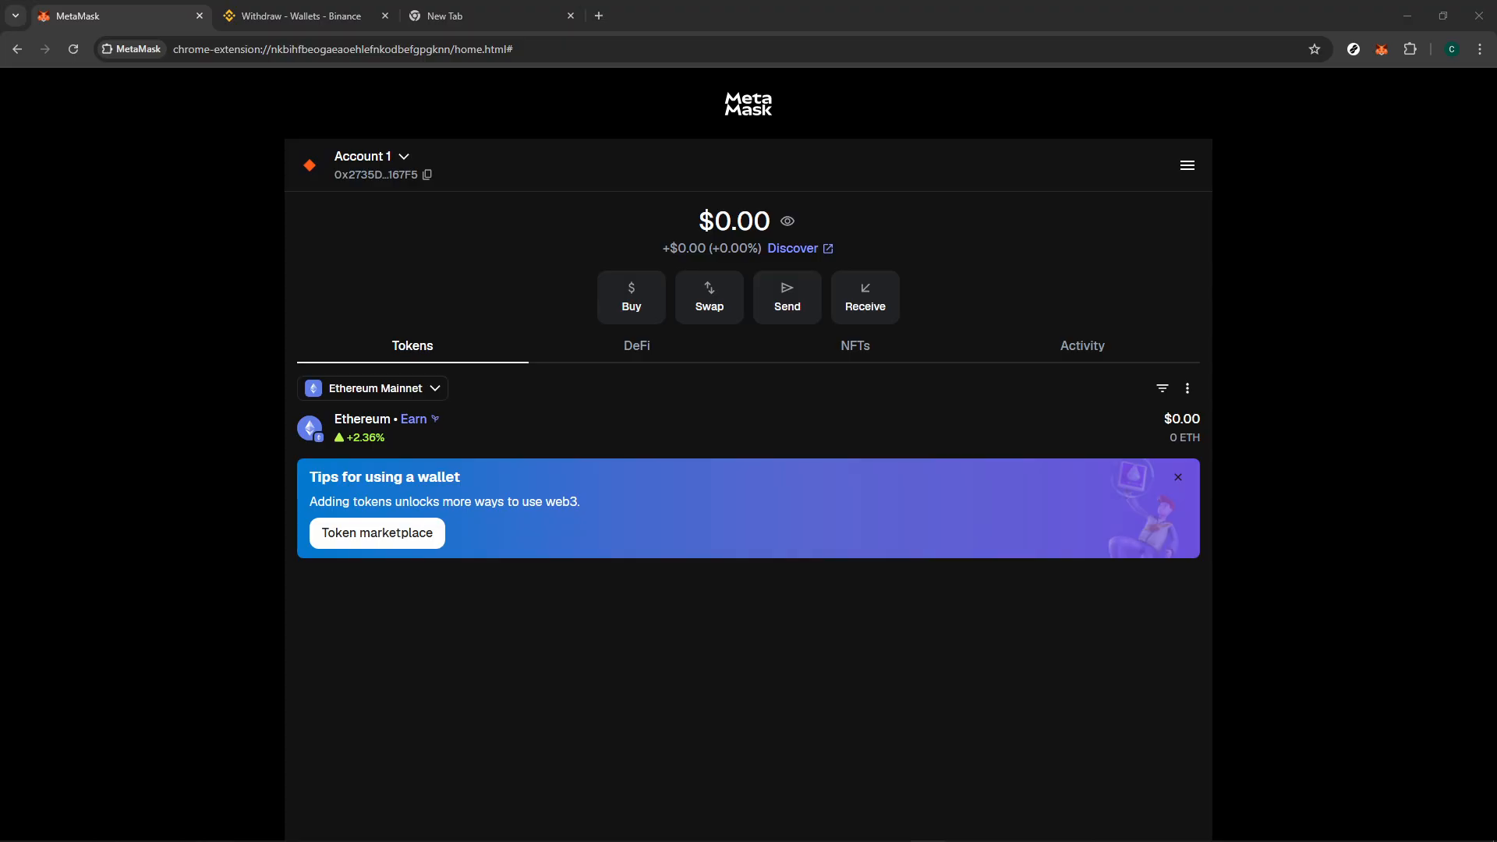
pyautogui.moveTo(718, 357)
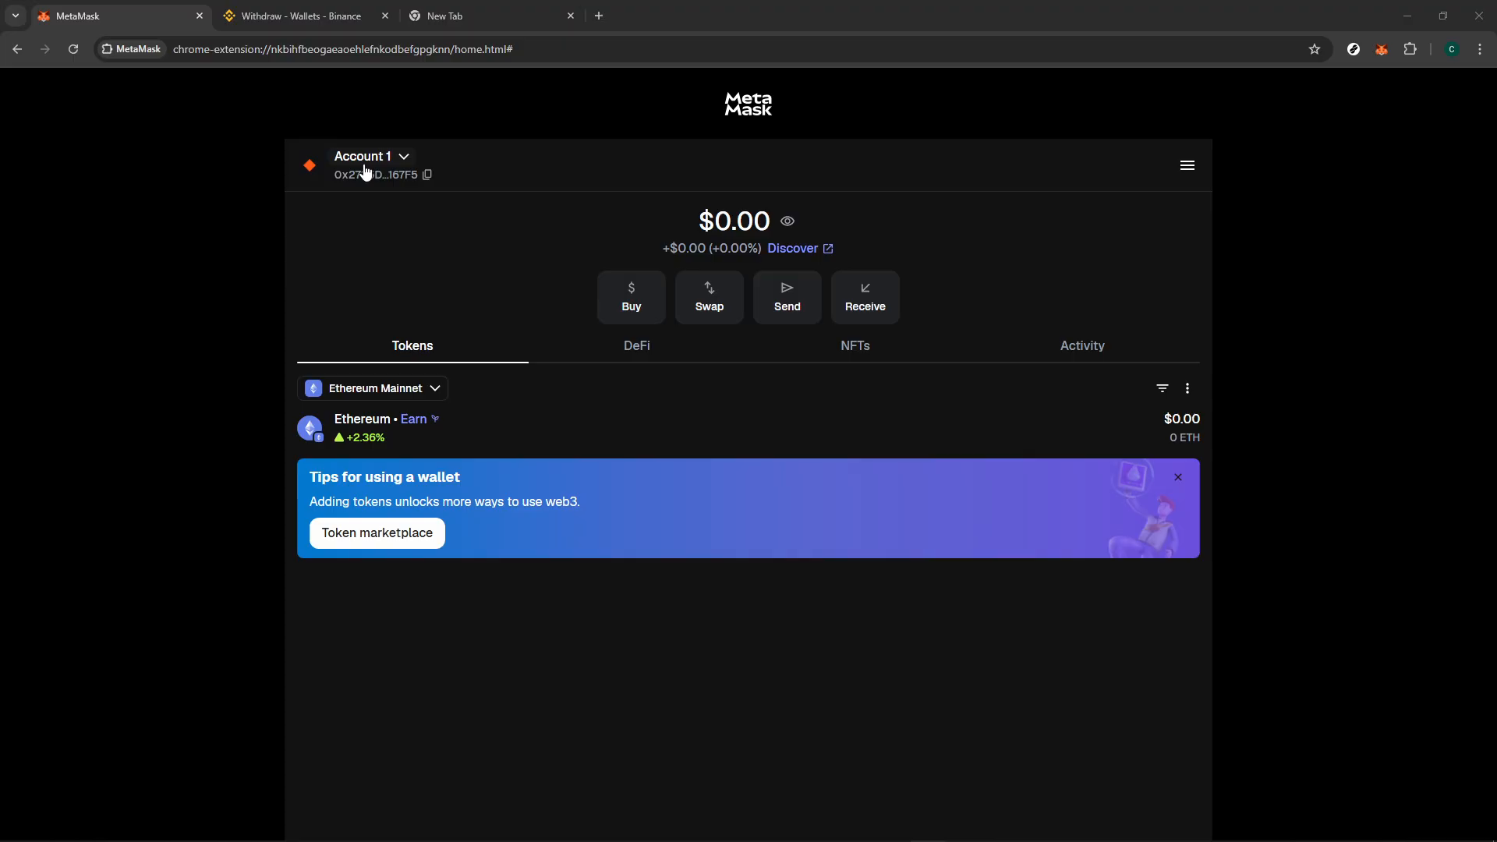
# Open the Account 1 dropdown to show Wallet 1's accounts list.
pyautogui.click(371, 157)
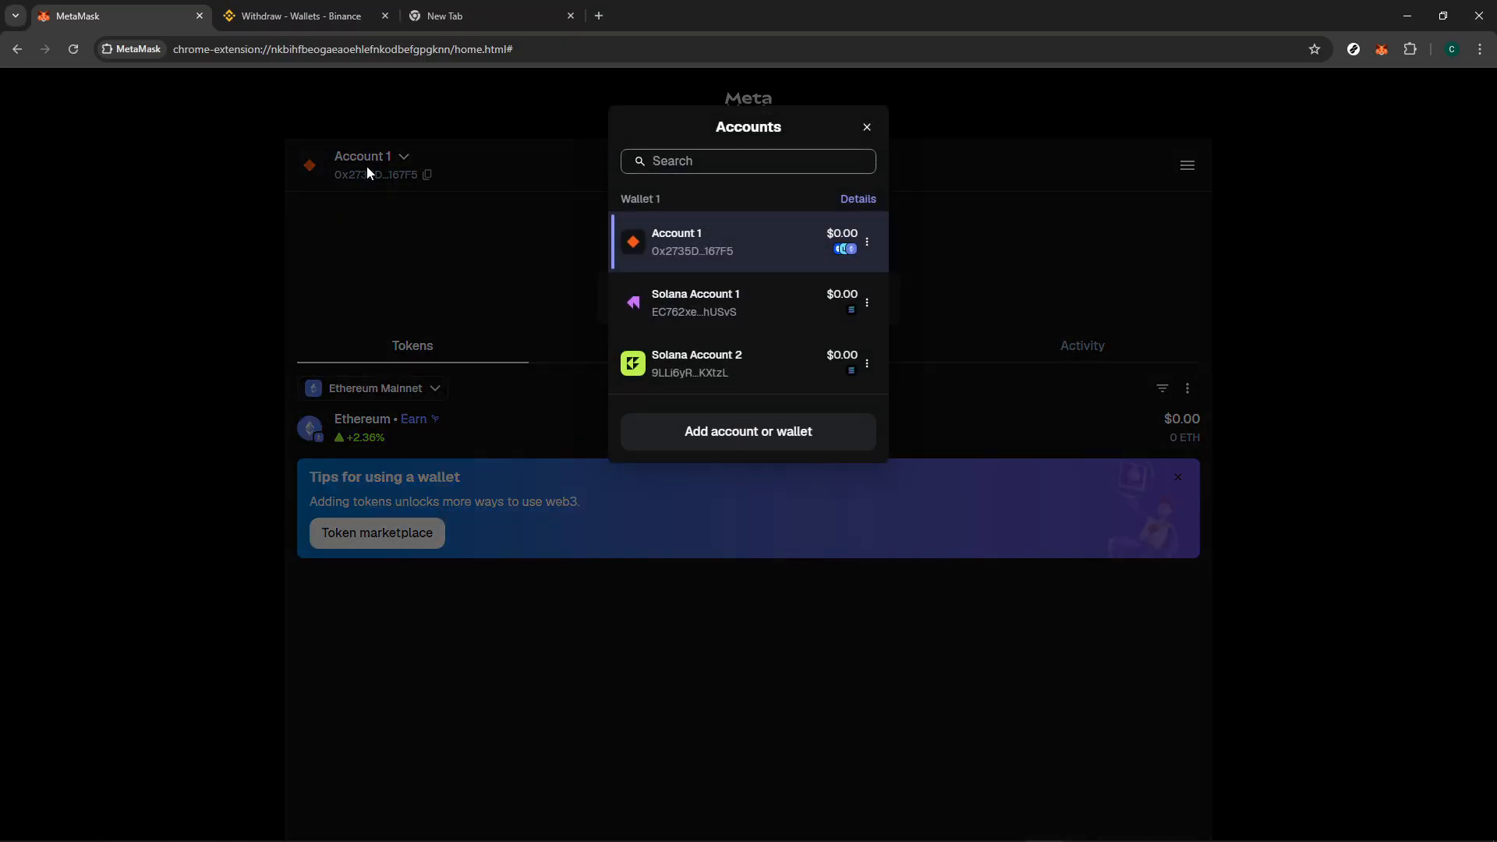
pyautogui.moveTo(707, 390)
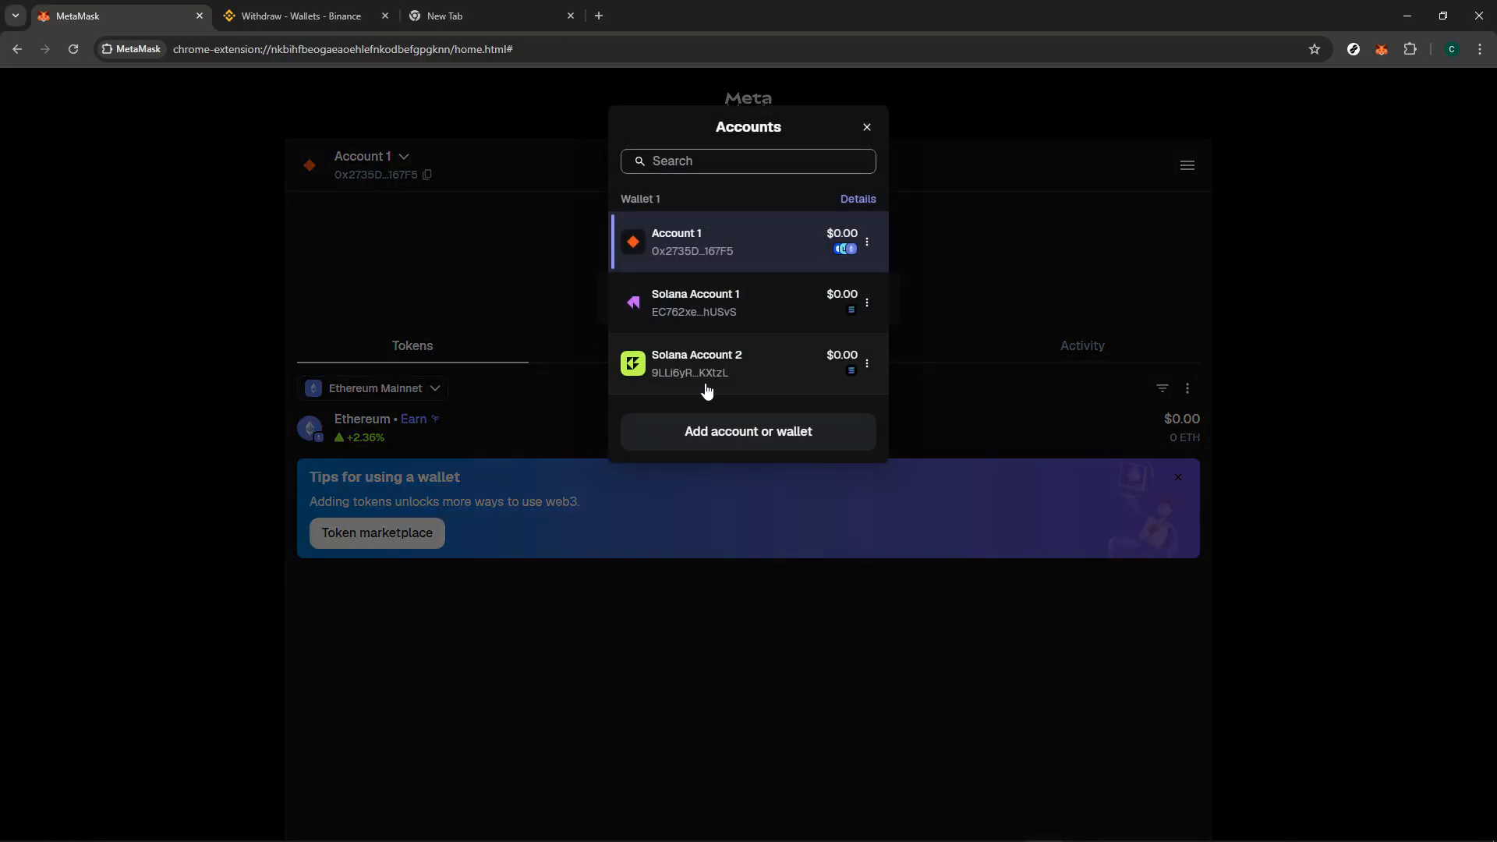
pyautogui.moveTo(715, 396)
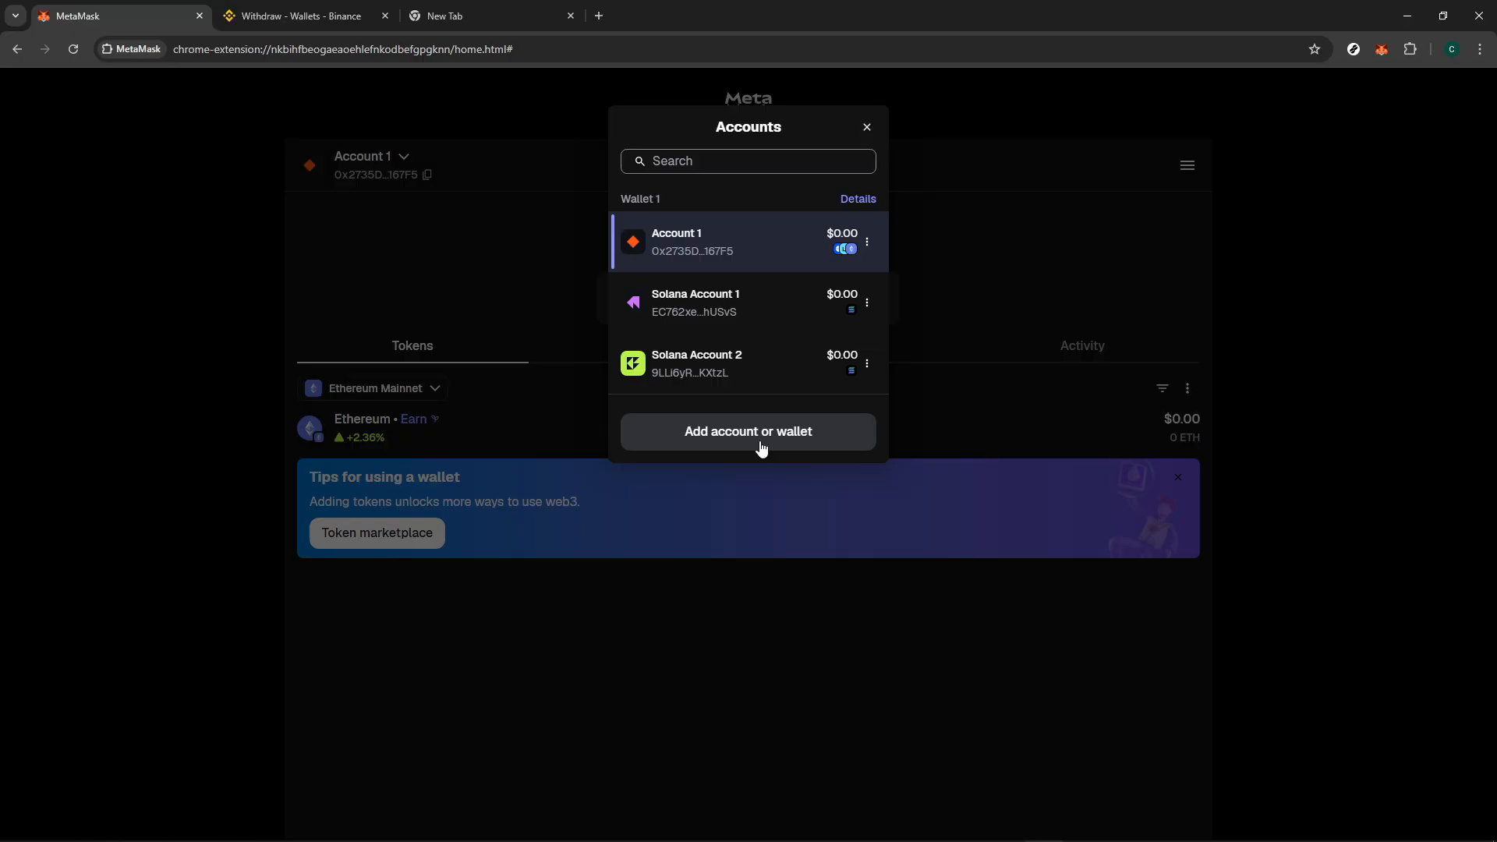
# Choose 'Add account or wallet' from the bottom of the accounts list.
pyautogui.click(748, 430)
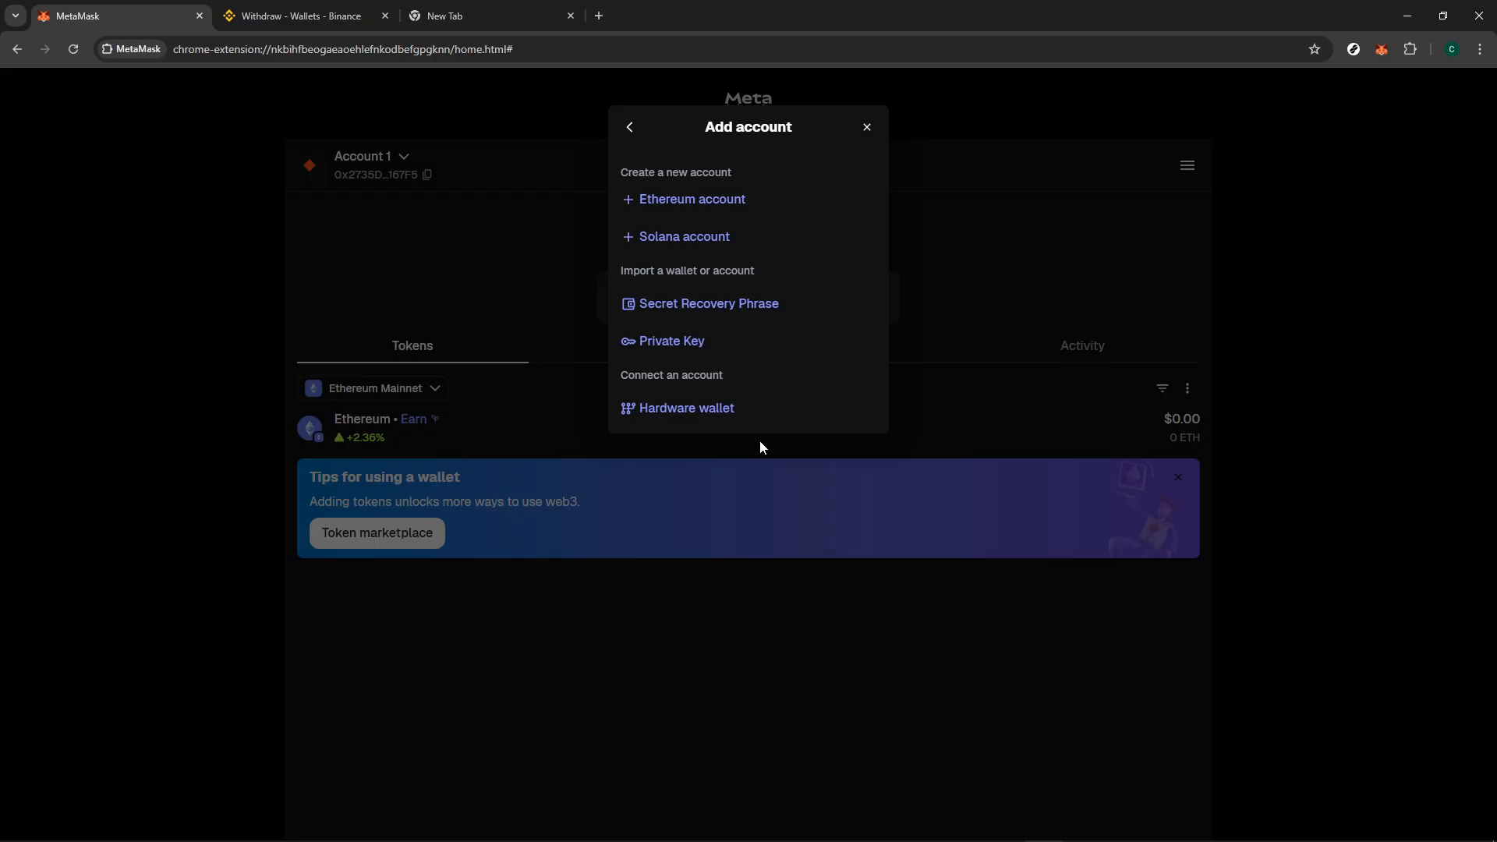
pyautogui.moveTo(756, 435)
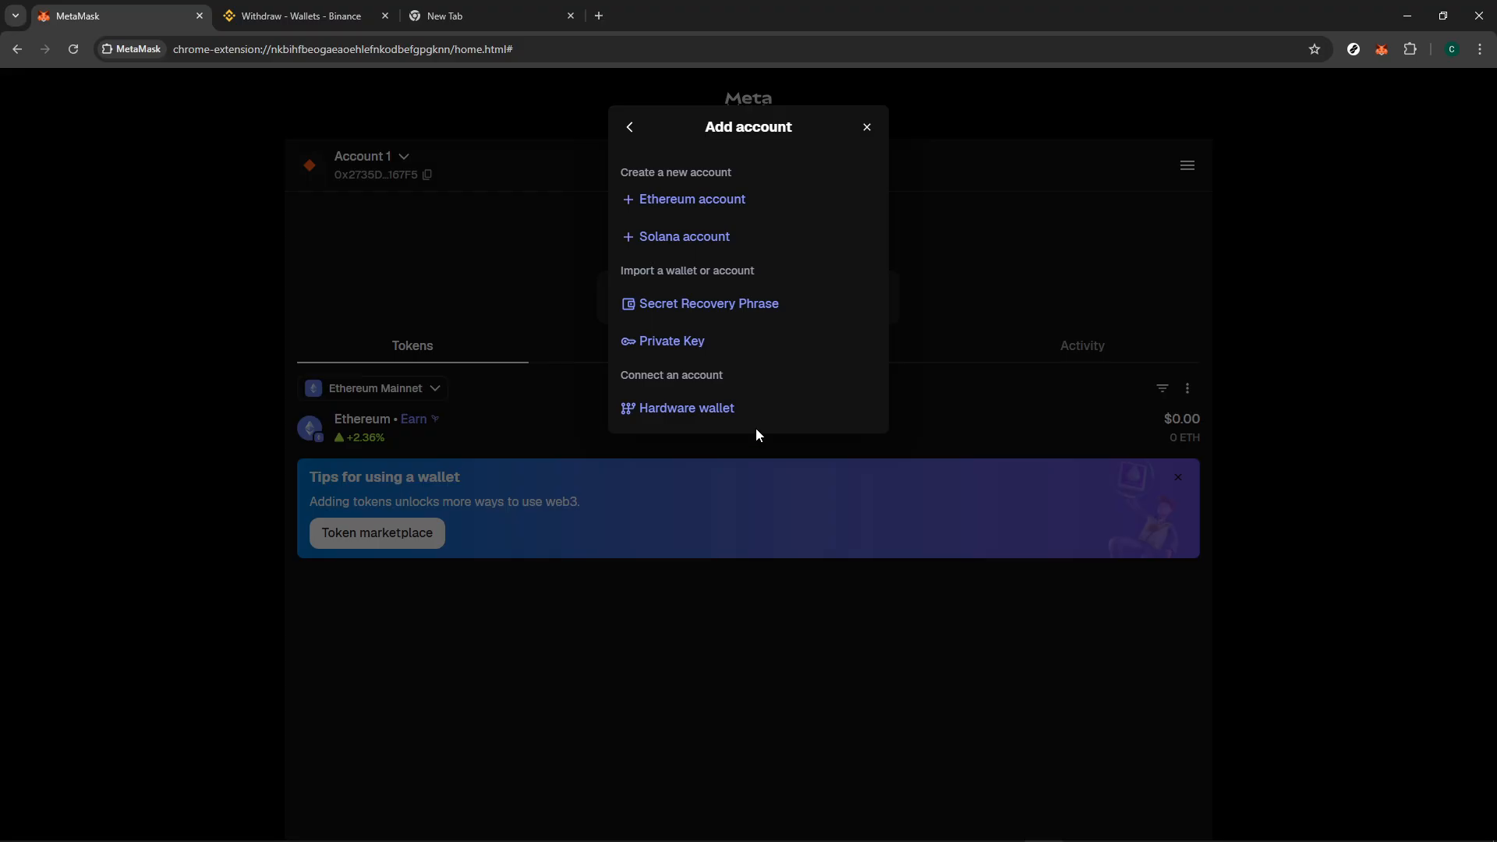
pyautogui.moveTo(705, 237)
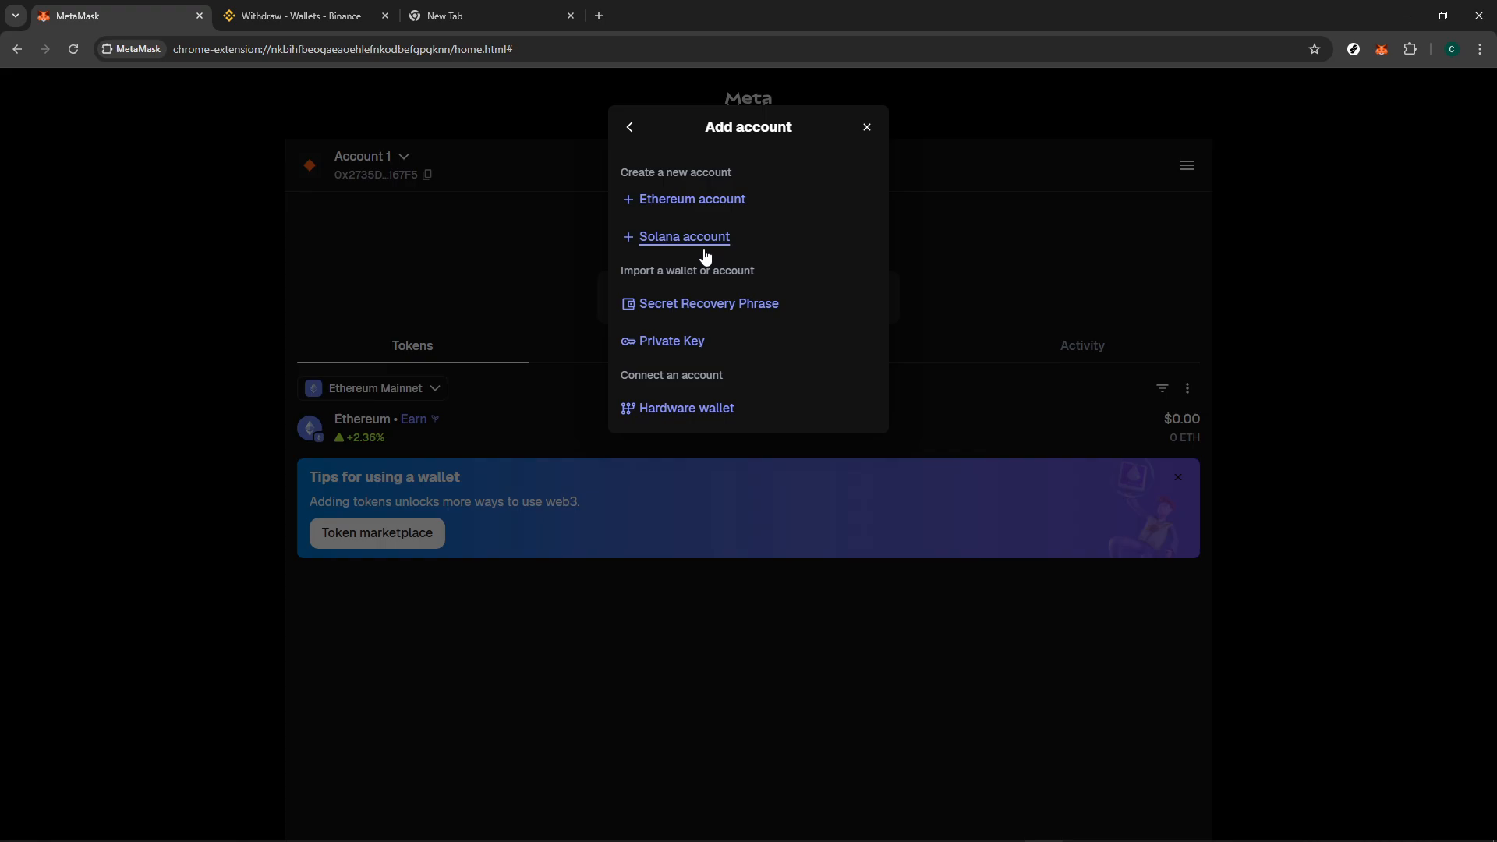
# Pick 'Solana account' and focus the name field showing Solana Account 3.
pyautogui.click(684, 236)
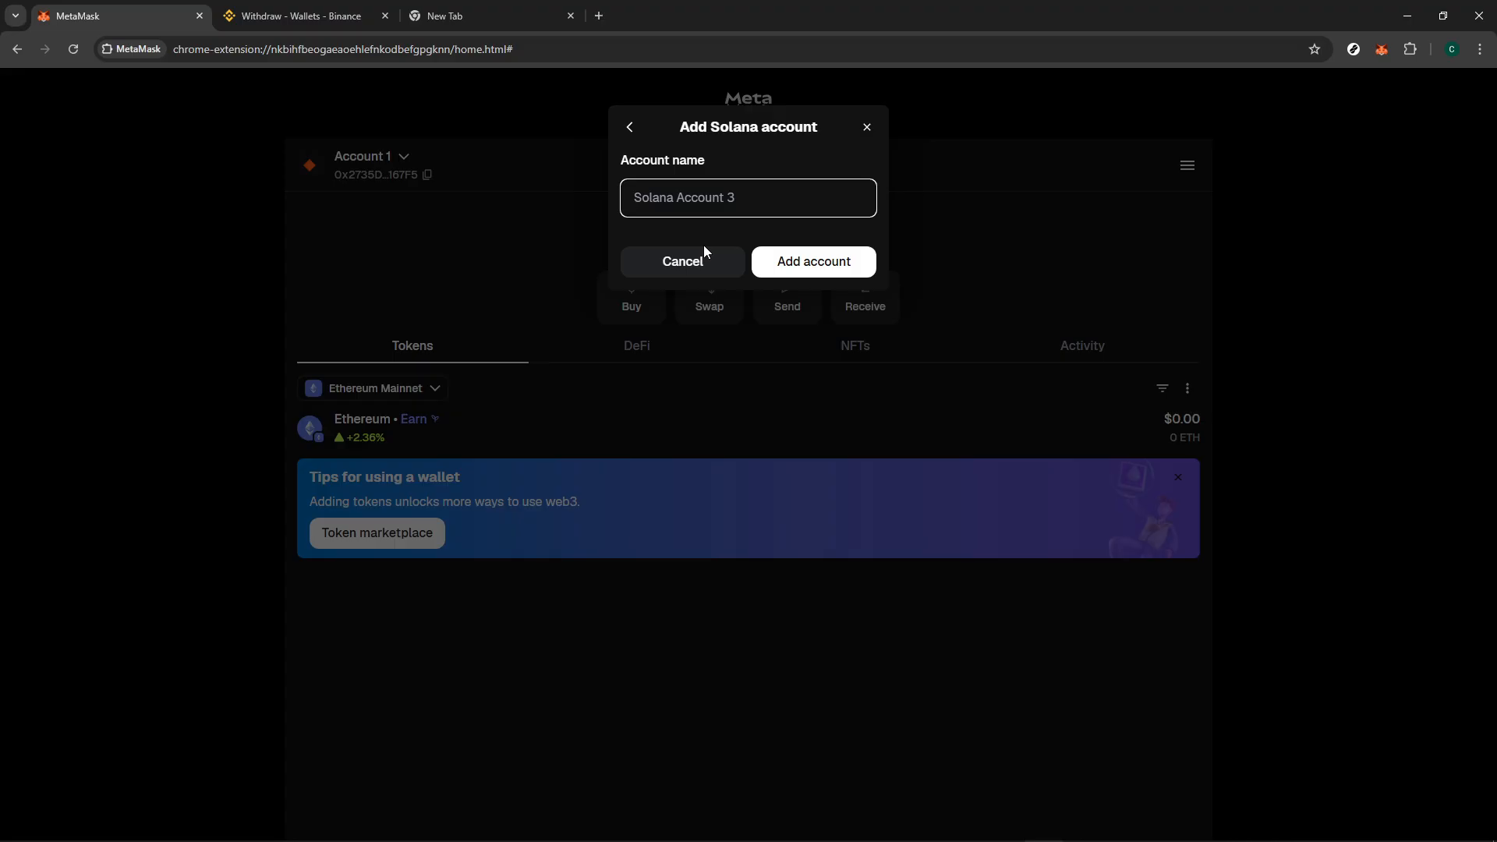
pyautogui.moveTo(711, 218)
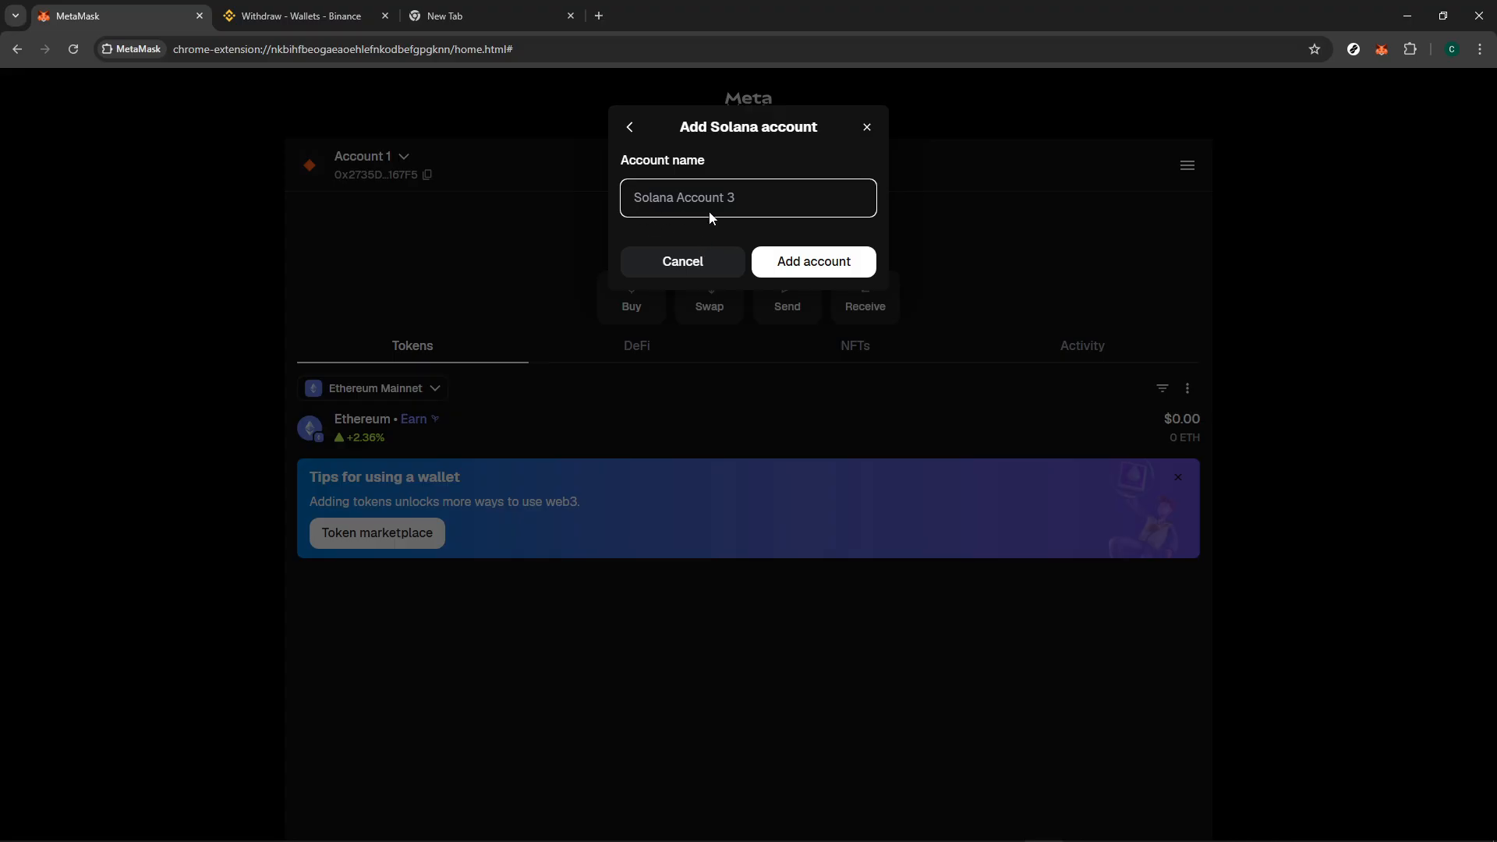
pyautogui.click(748, 197)
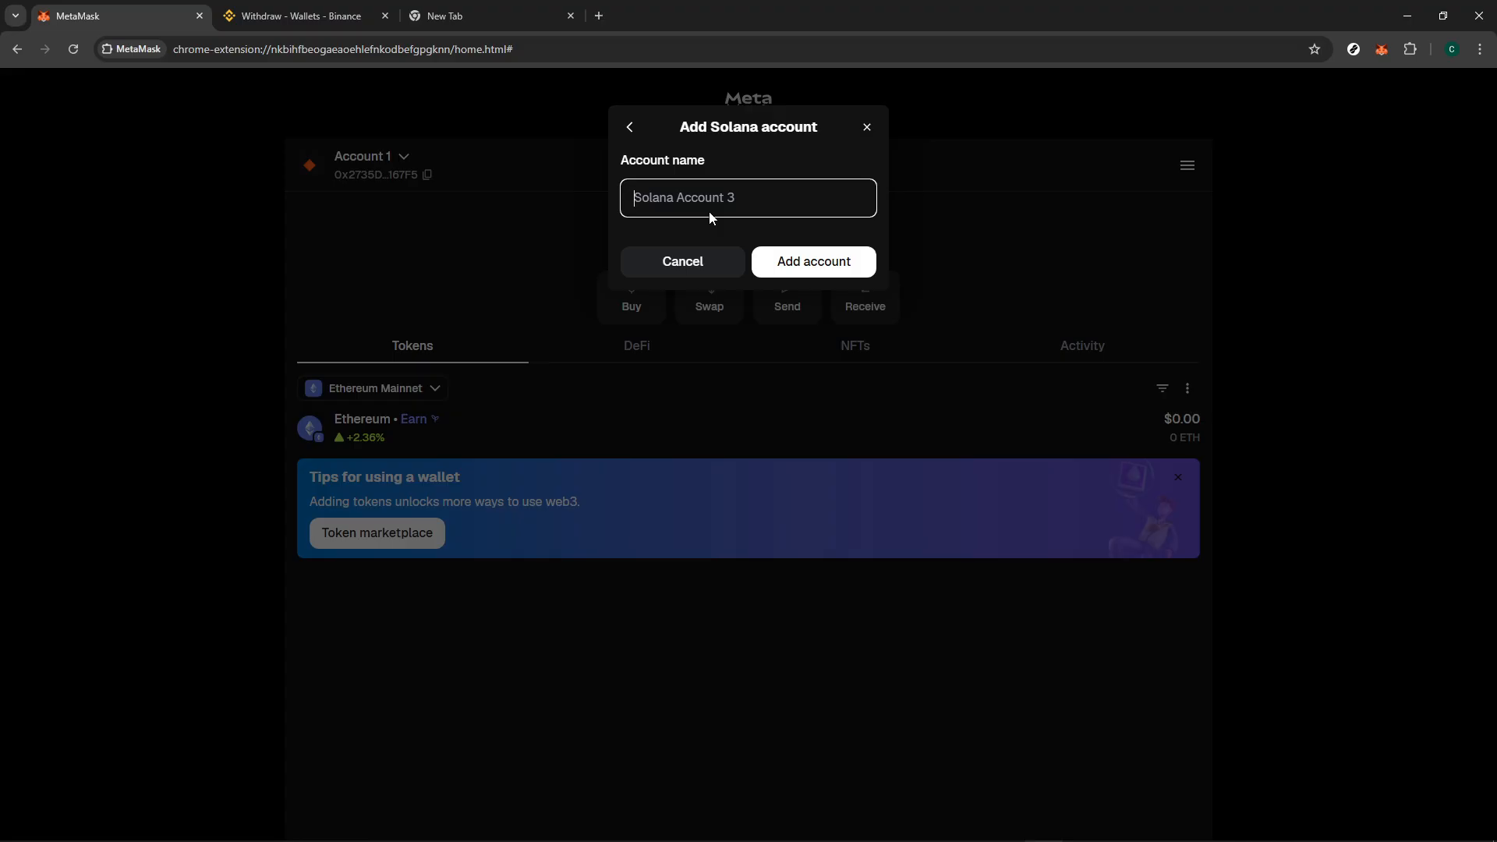